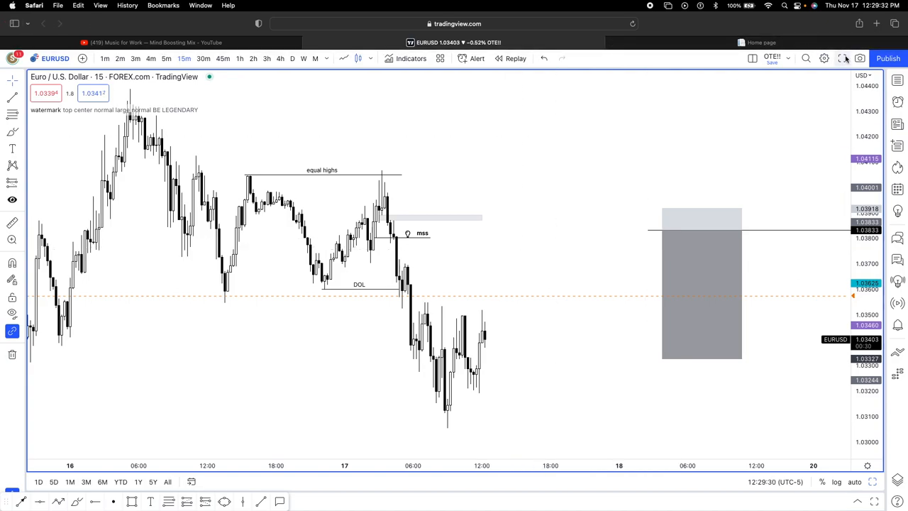
Switch the EUR/USD chart to the 4-minute interval.
{"action": "left_click", "coordinate": [843, 58]}
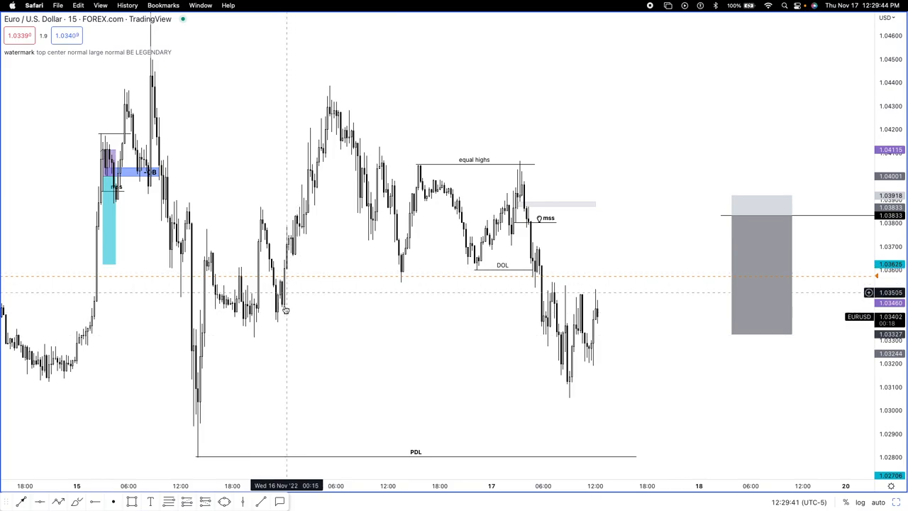
{"action": "mouse_move", "coordinate": [301, 148]}
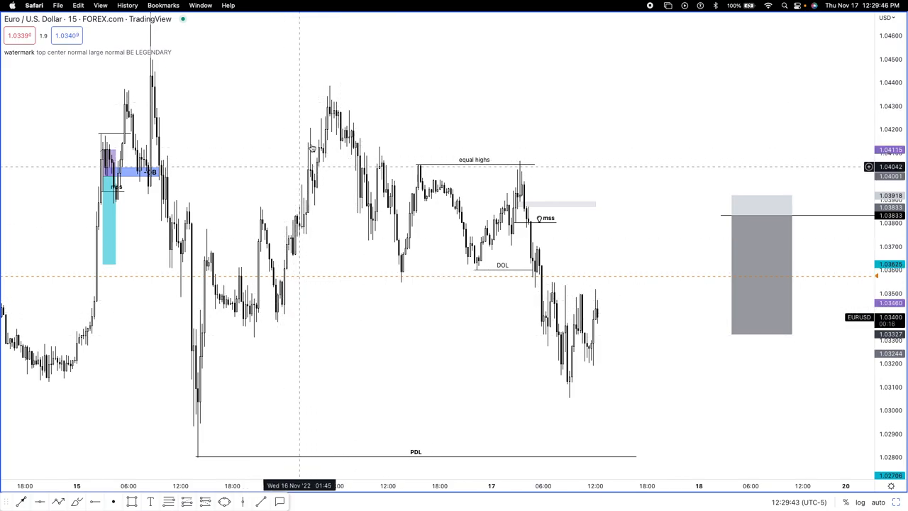
{"action": "mouse_move", "coordinate": [352, 144]}
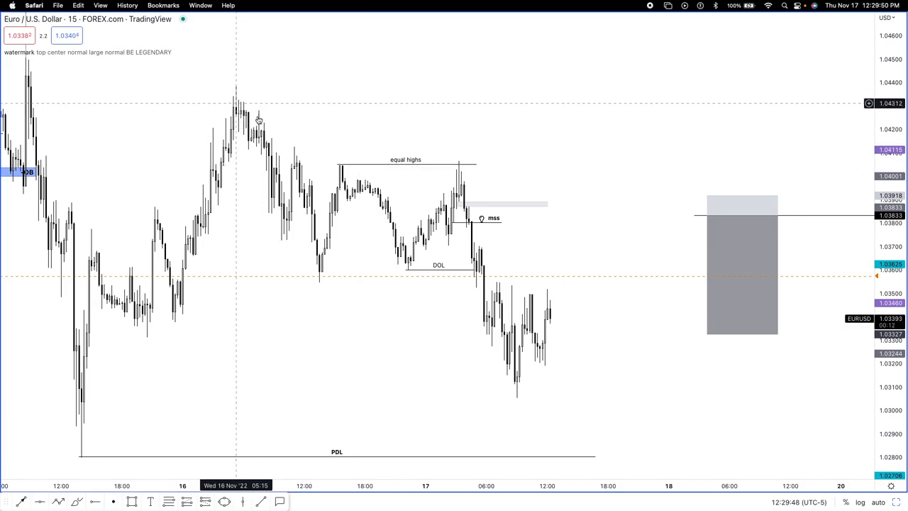
{"action": "mouse_move", "coordinate": [466, 174]}
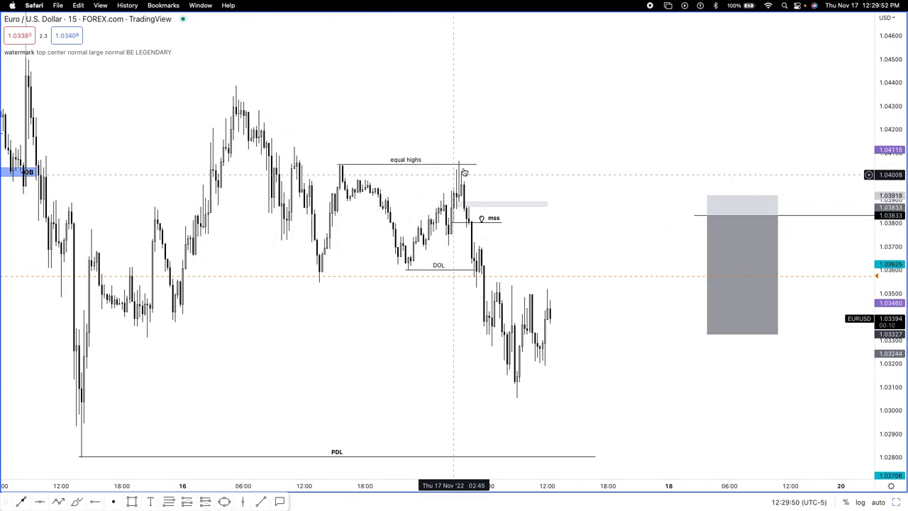
{"action": "mouse_move", "coordinate": [350, 341]}
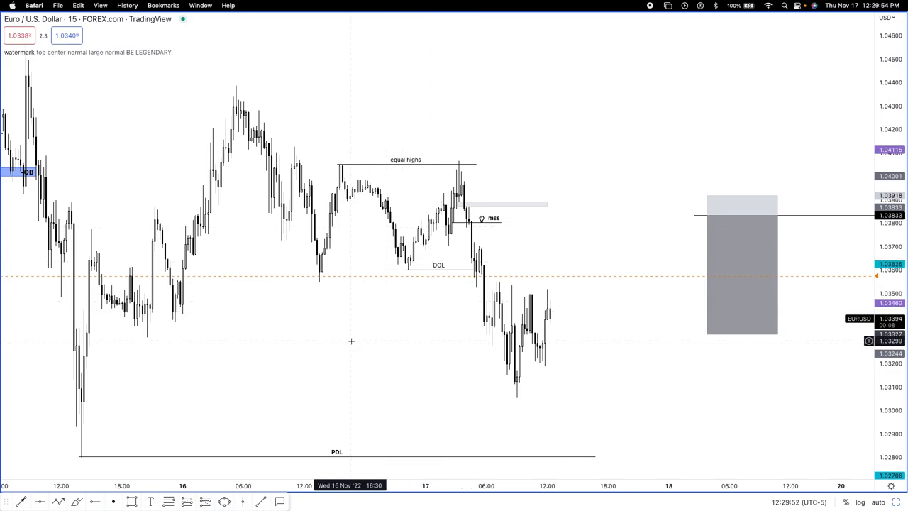
{"action": "mouse_move", "coordinate": [238, 150]}
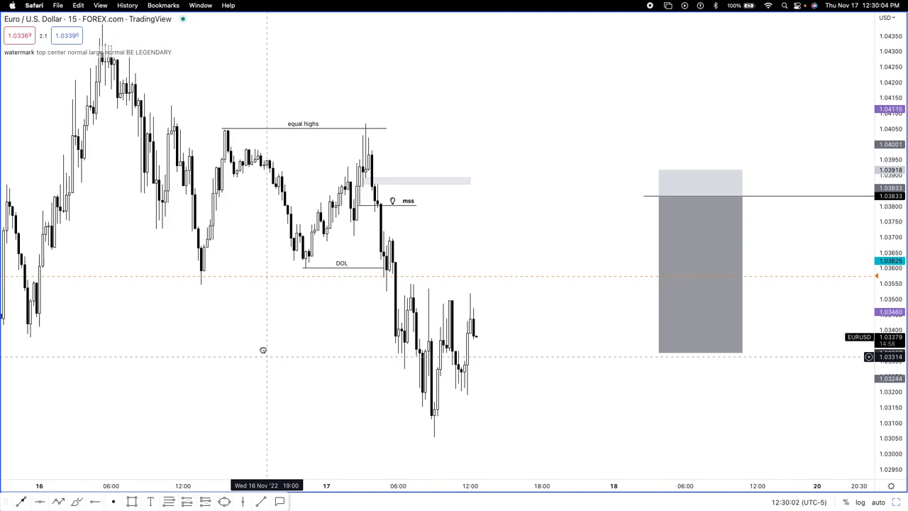
{"action": "mouse_move", "coordinate": [362, 140]}
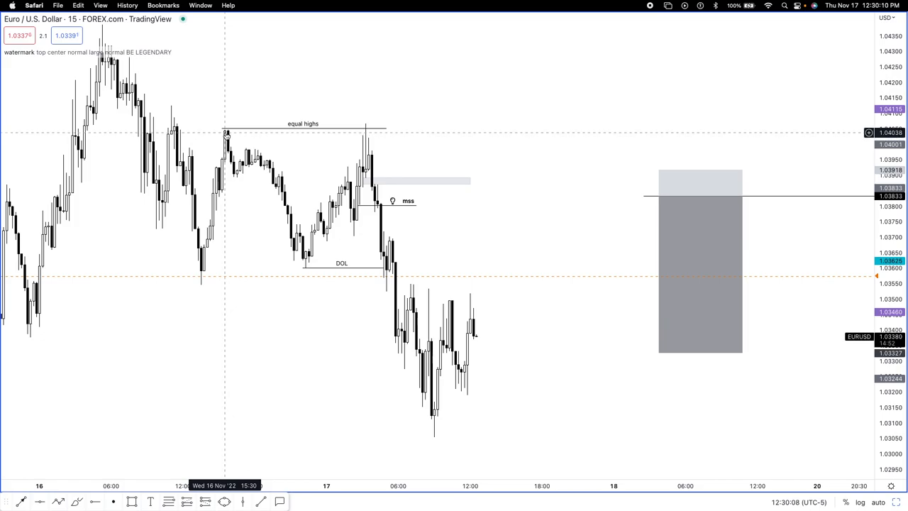
{"action": "mouse_move", "coordinate": [291, 267]}
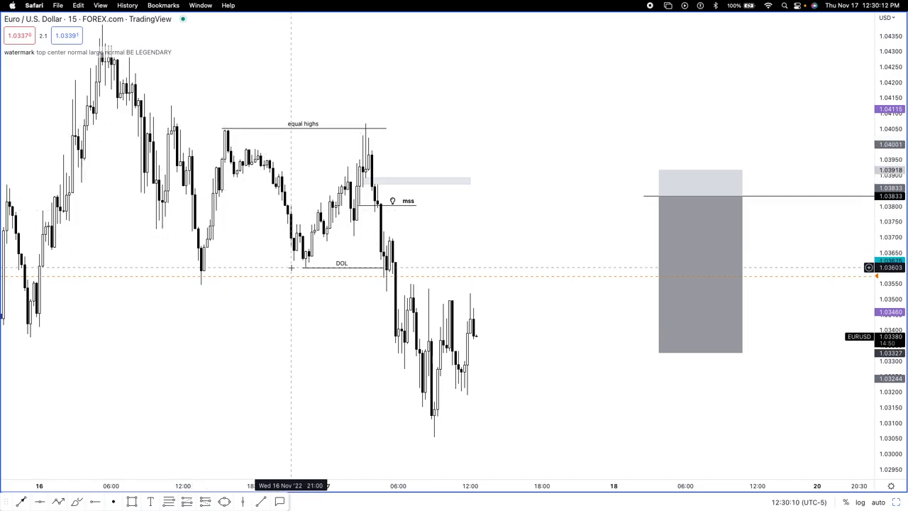
{"action": "mouse_move", "coordinate": [306, 264]}
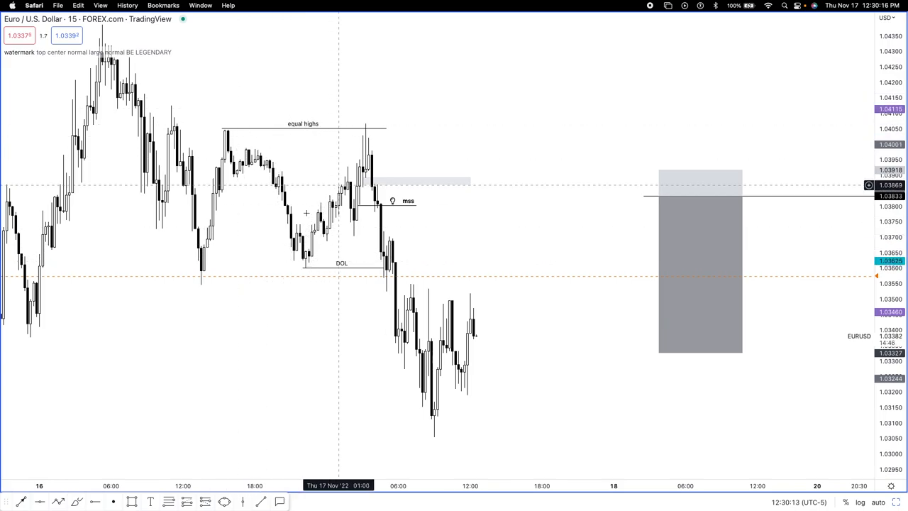
{"action": "mouse_move", "coordinate": [395, 364]}
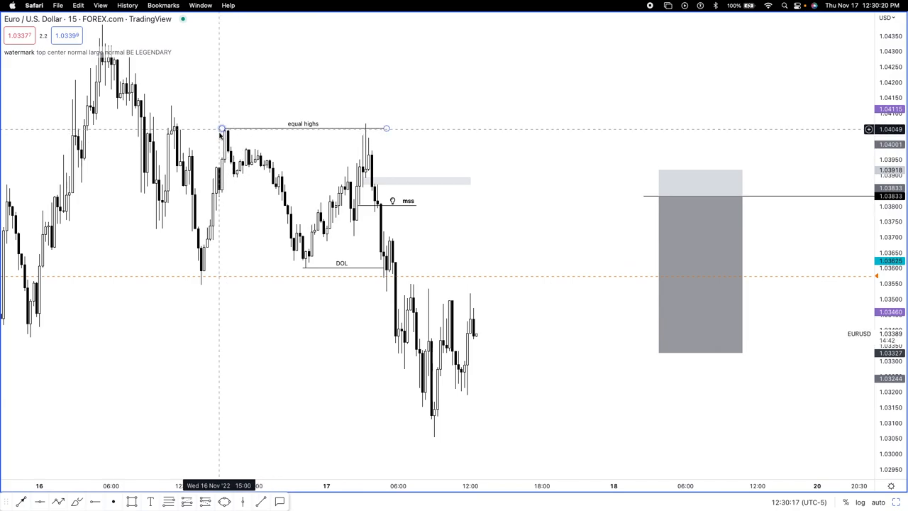
{"action": "mouse_move", "coordinate": [320, 271]}
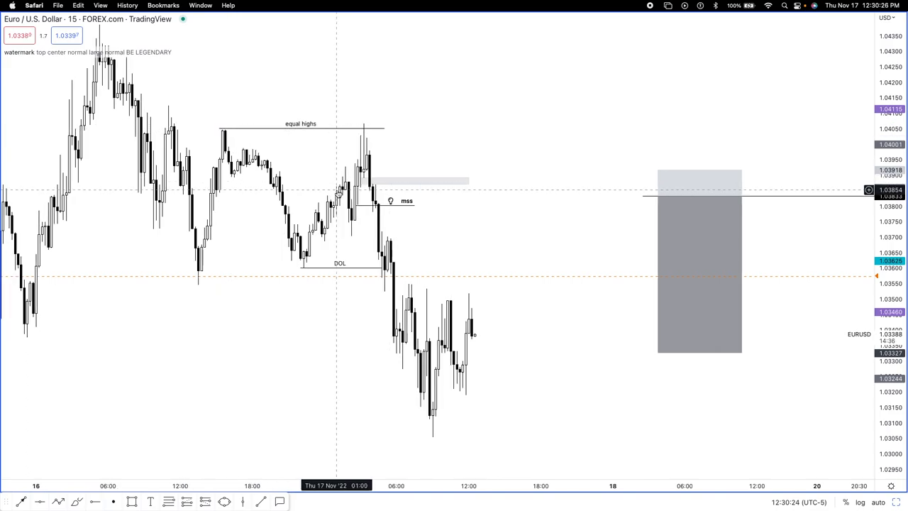
{"action": "mouse_move", "coordinate": [363, 135]}
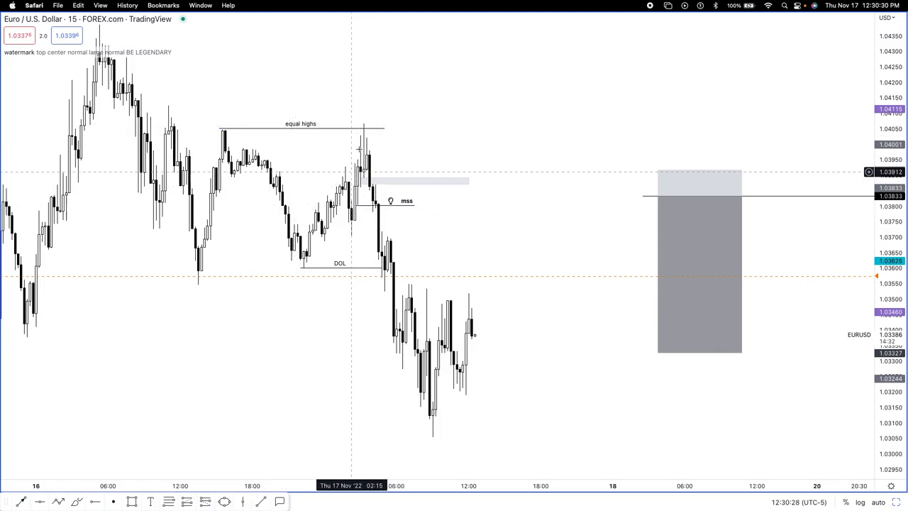
{"action": "mouse_move", "coordinate": [211, 145]}
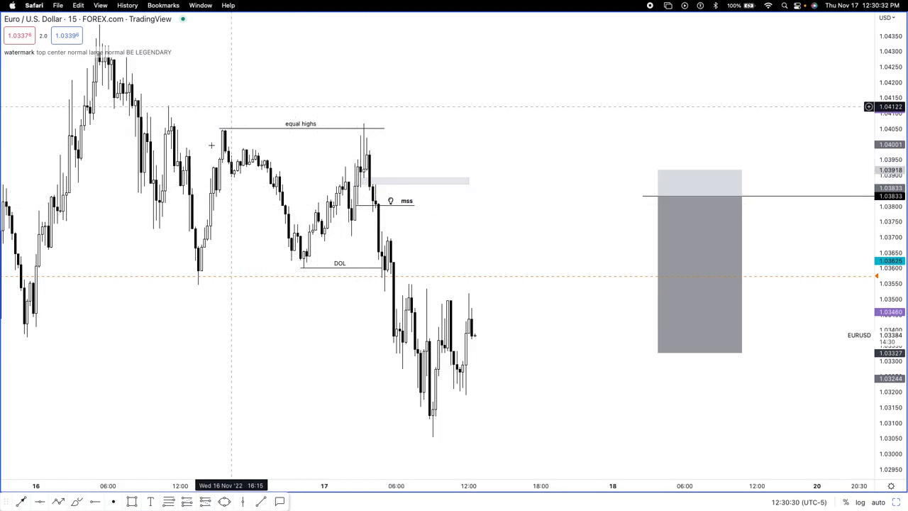
{"action": "mouse_move", "coordinate": [355, 193]}
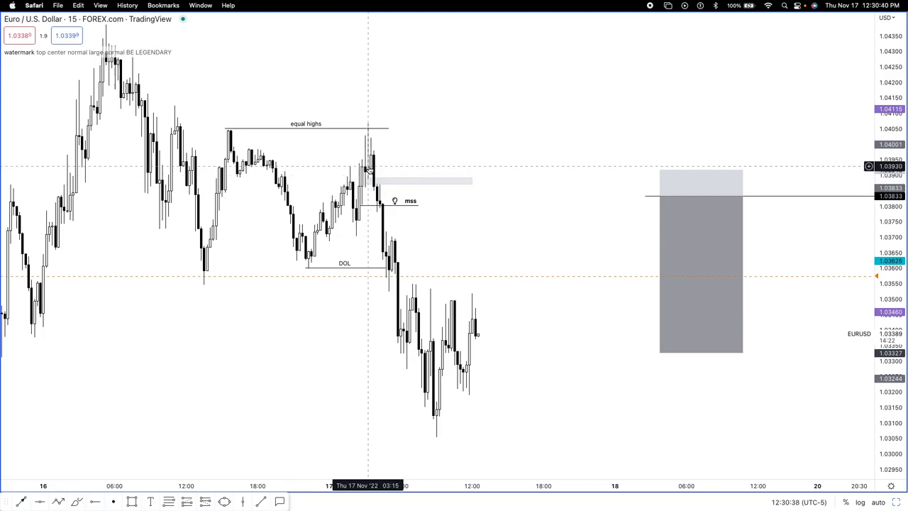
{"action": "mouse_move", "coordinate": [275, 130]}
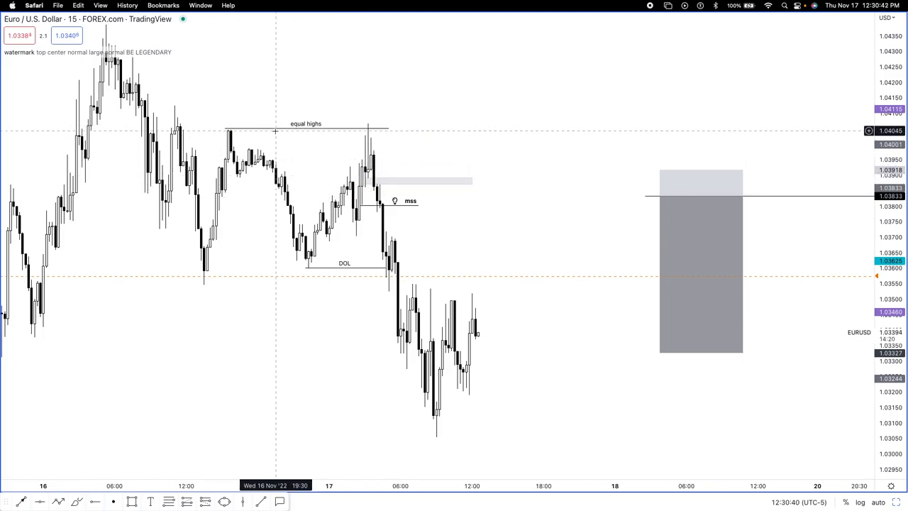
{"action": "mouse_move", "coordinate": [427, 135]}
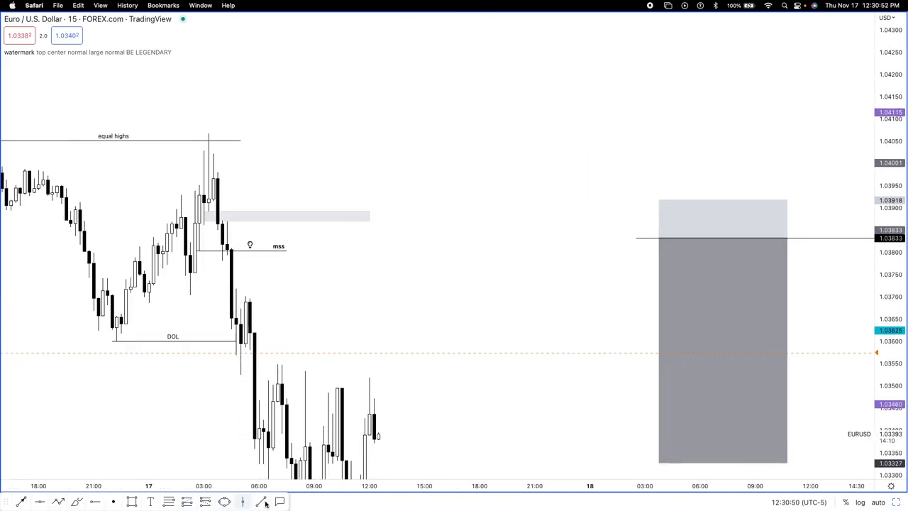
{"action": "mouse_move", "coordinate": [190, 250]}
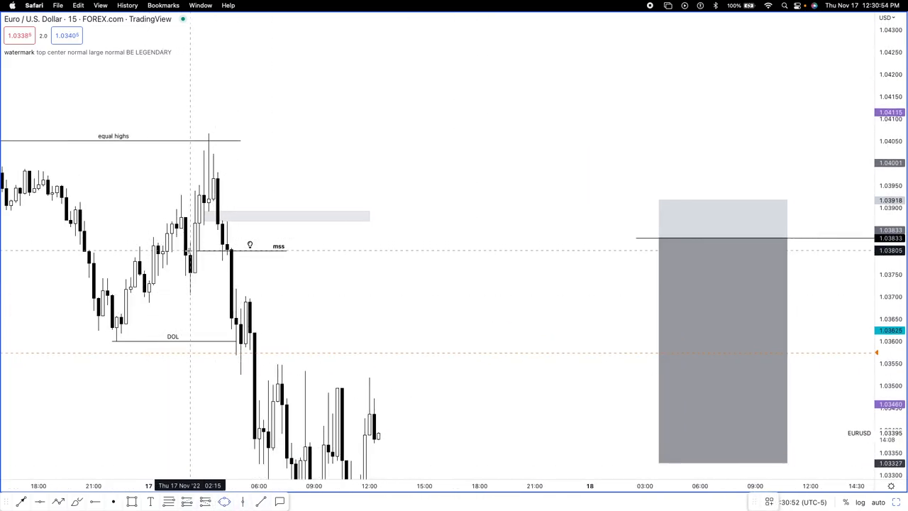
{"action": "right_click", "coordinate": [310, 128]}
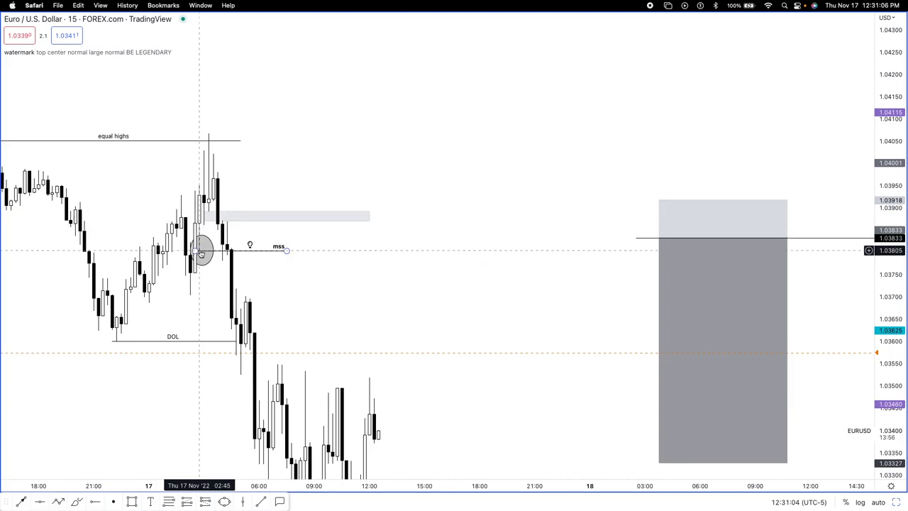
{"action": "mouse_move", "coordinate": [207, 153]}
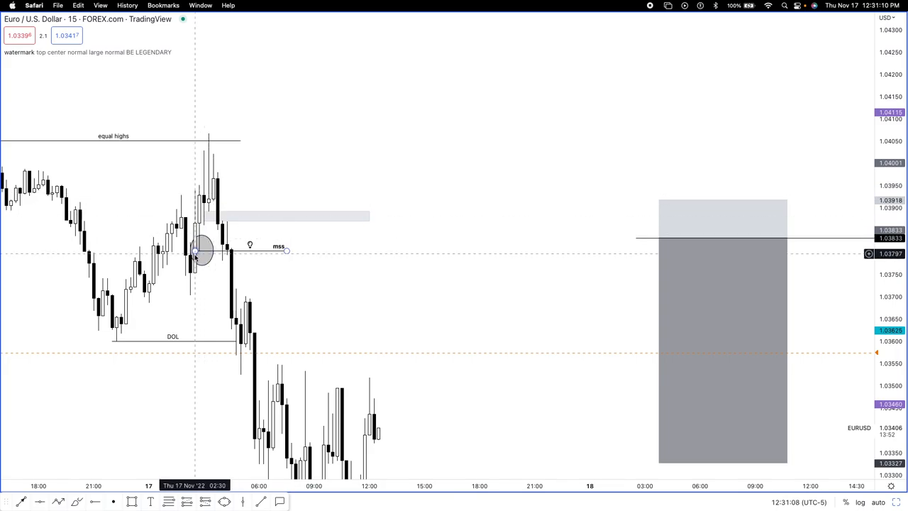
{"action": "mouse_move", "coordinate": [218, 125]}
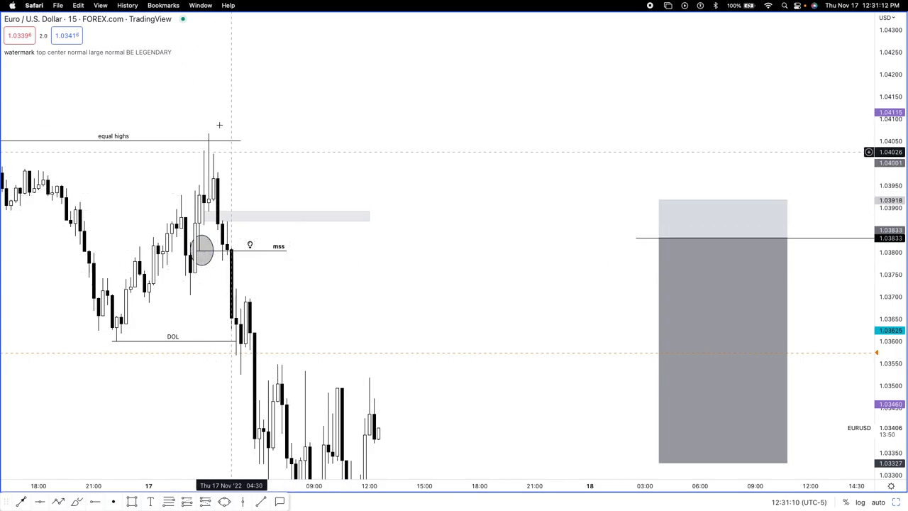
{"action": "left_click", "coordinate": [283, 216]}
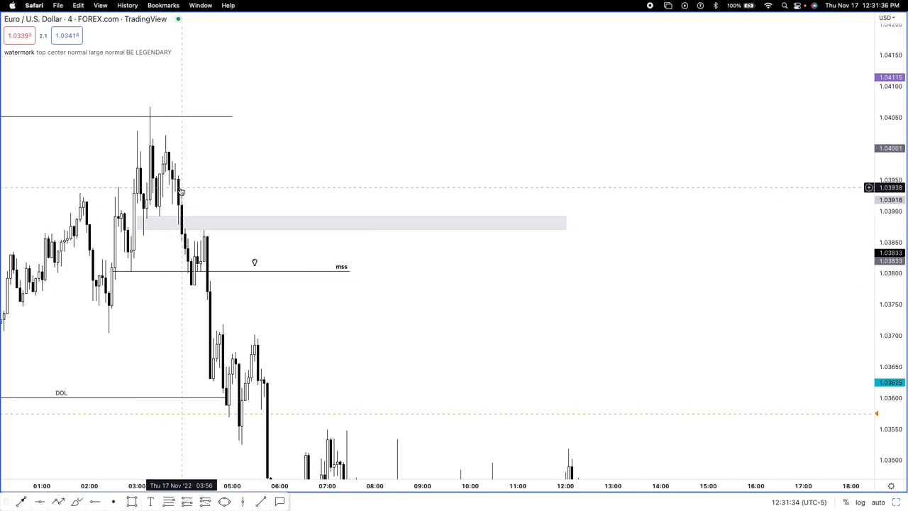
{"action": "mouse_move", "coordinate": [196, 283]}
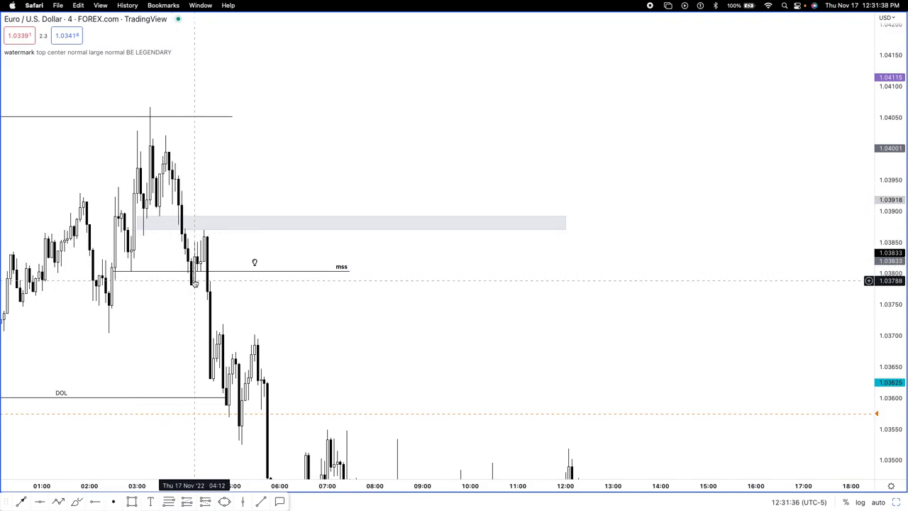
Select the shaded zone above the MSS and draw a short position down from it.
{"action": "left_click", "coordinate": [202, 234]}
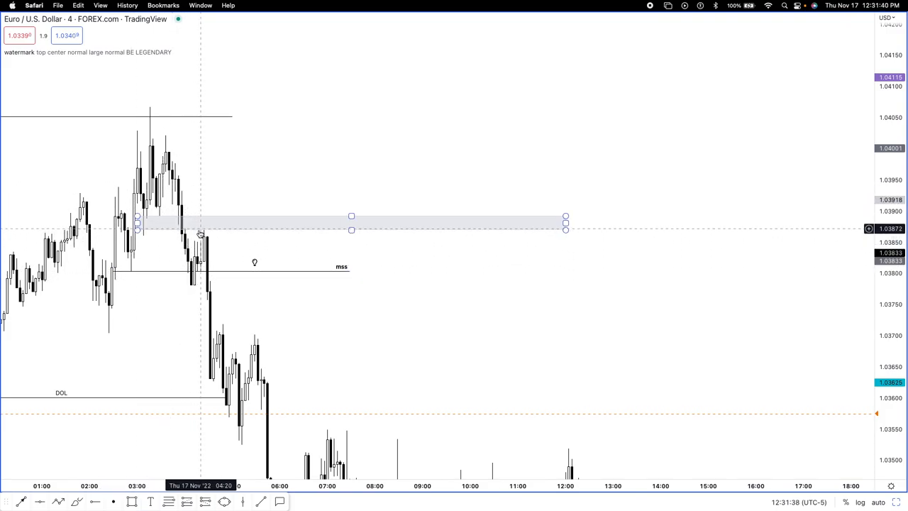
{"action": "mouse_move", "coordinate": [386, 234]}
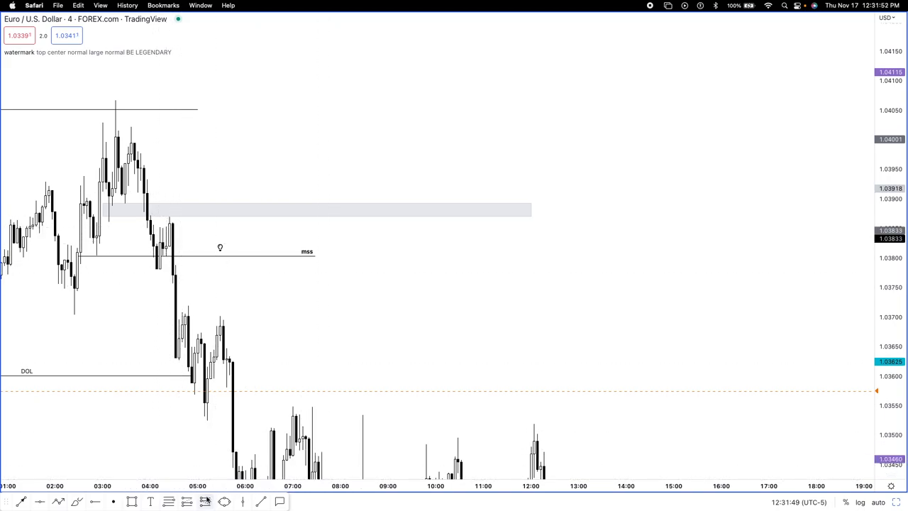
{"action": "mouse_move", "coordinate": [191, 213]}
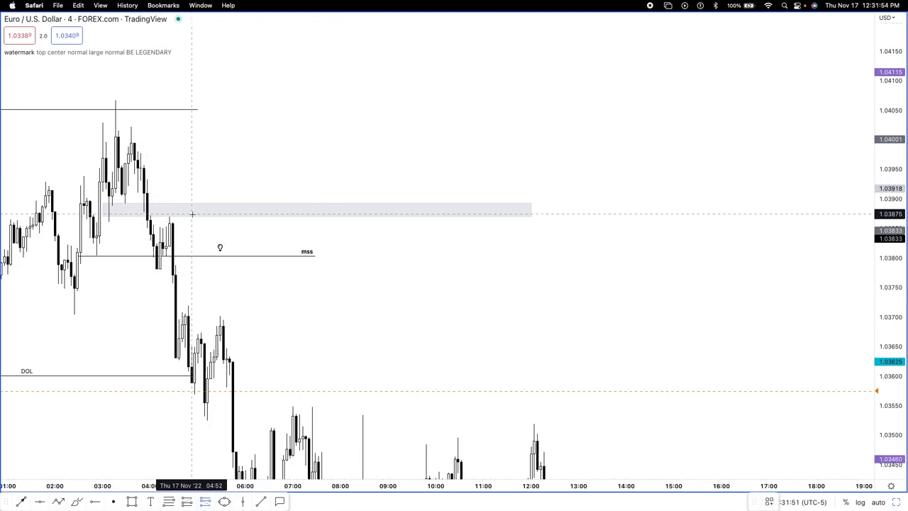
{"action": "left_click_drag", "start_coordinate": [192, 120], "coordinate": [321, 338]}
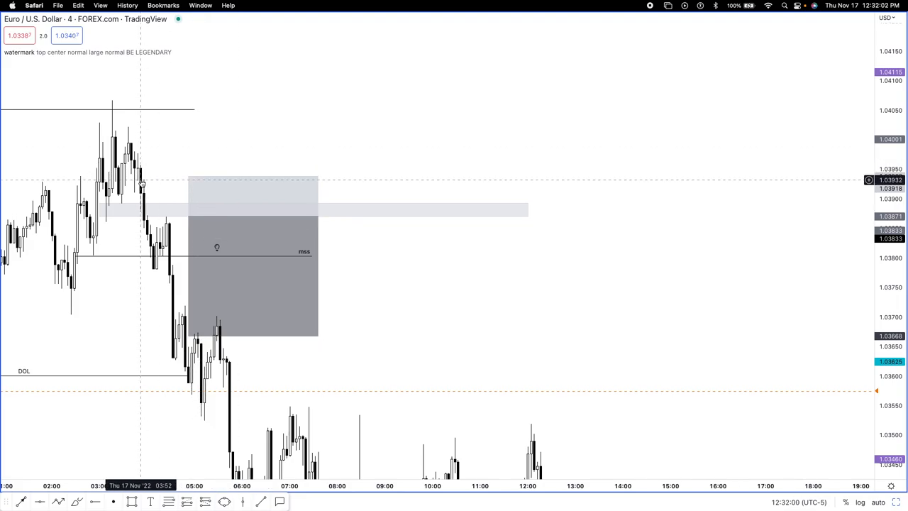
{"action": "mouse_move", "coordinate": [148, 183]}
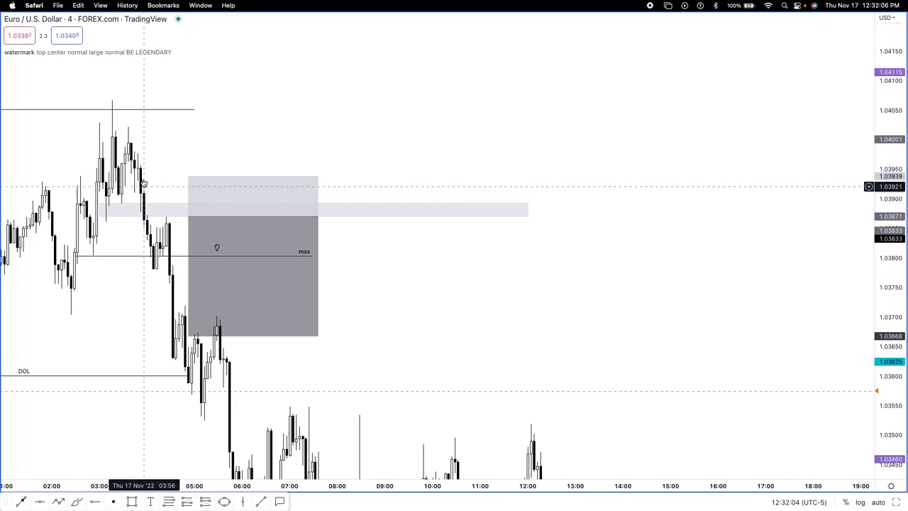
{"action": "mouse_move", "coordinate": [156, 255]}
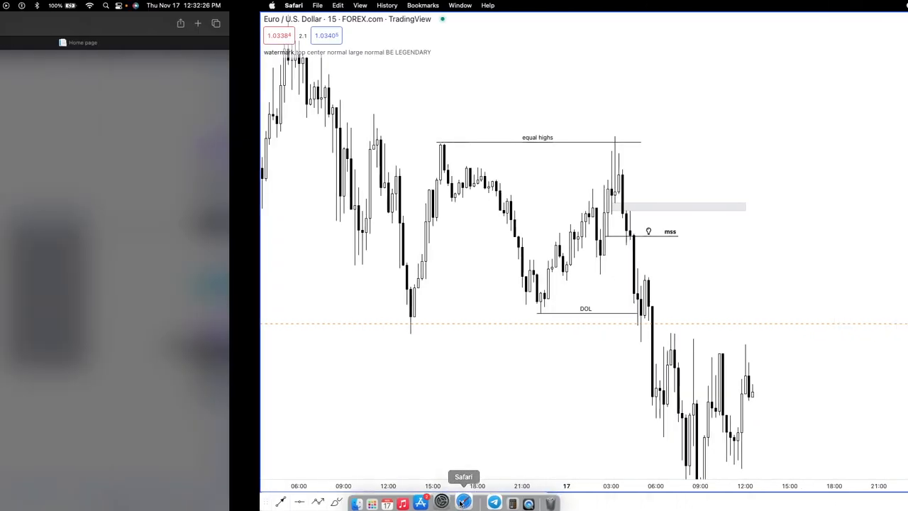
Show the myForexFunds analyzer with the highlighted EURUSD sells and Trading days table.
{"action": "left_click", "coordinate": [462, 502]}
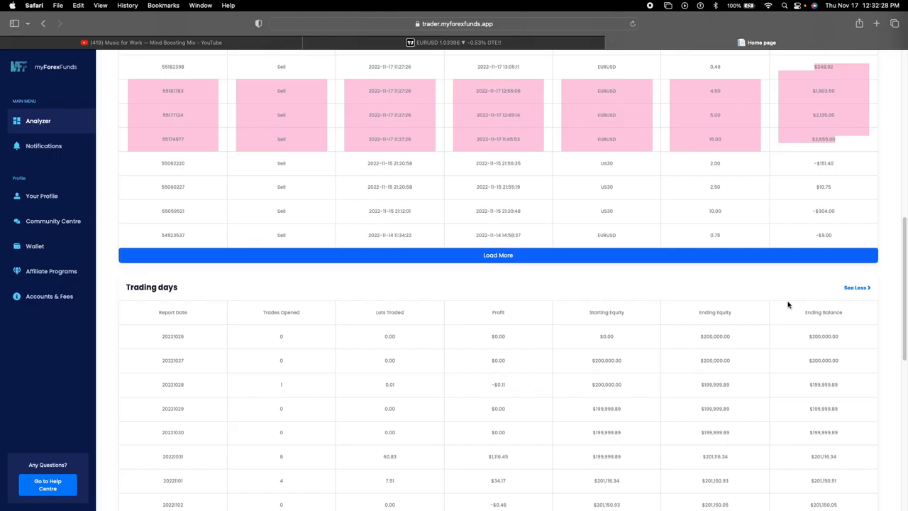
{"action": "mouse_move", "coordinate": [522, 96]}
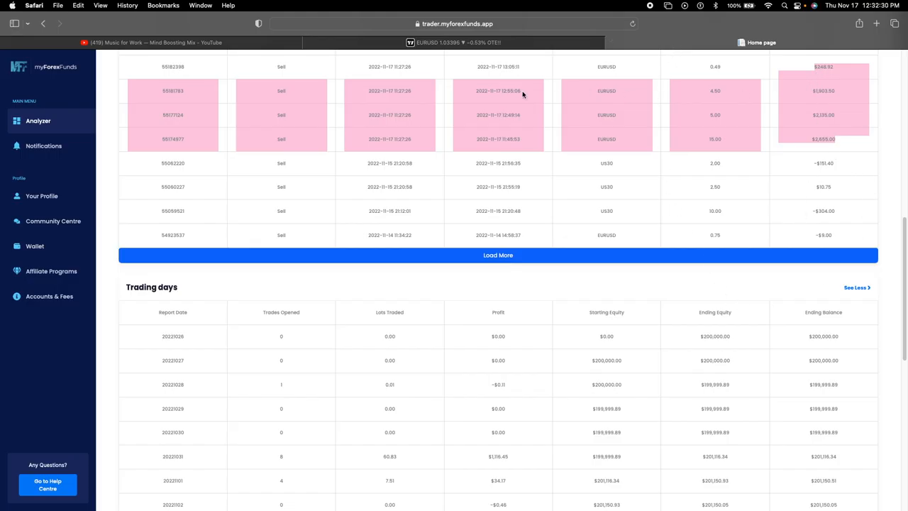
{"action": "mouse_move", "coordinate": [392, 87]}
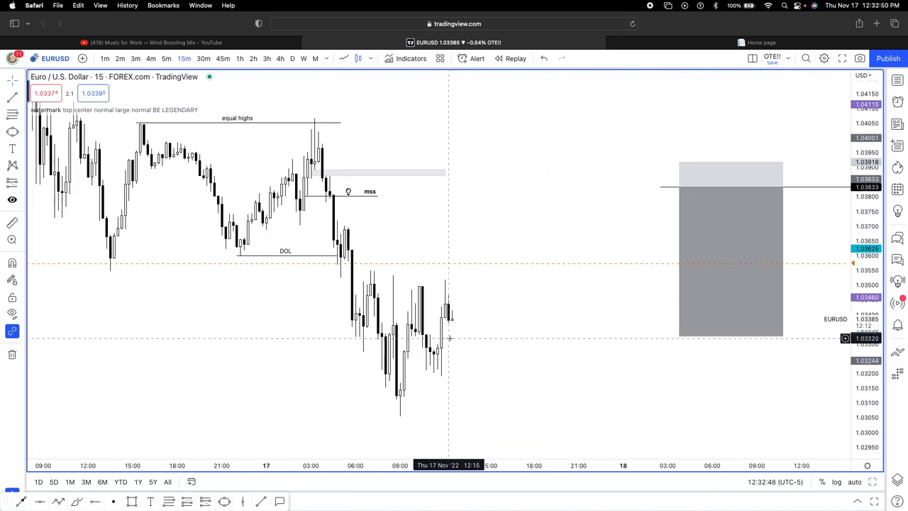
{"action": "mouse_move", "coordinate": [475, 338]}
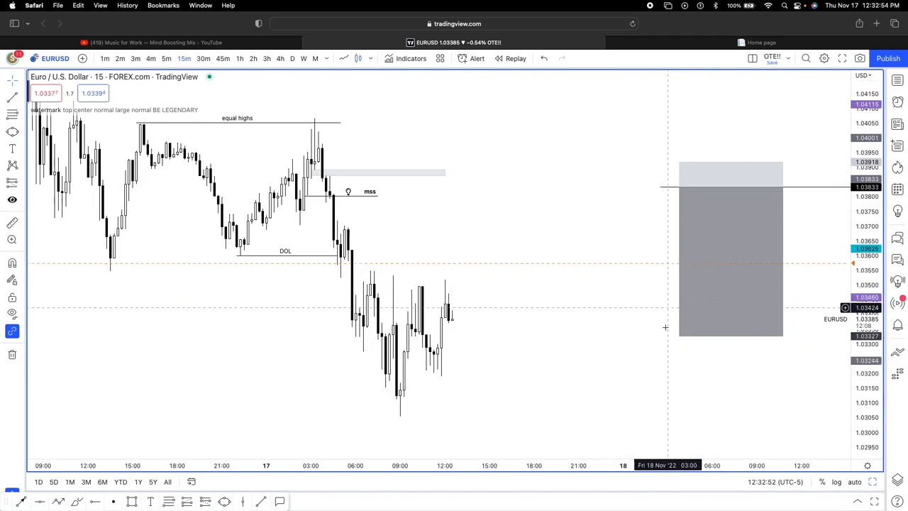
{"action": "mouse_move", "coordinate": [689, 256]}
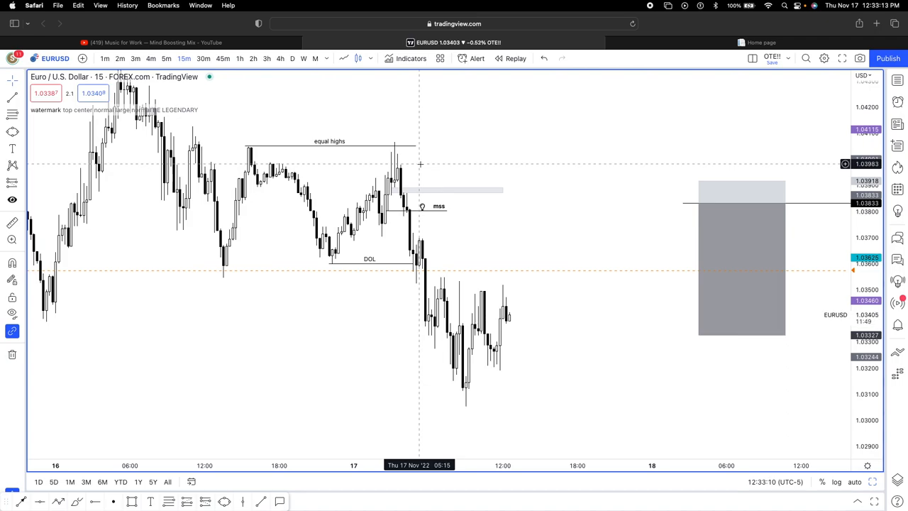
{"action": "mouse_move", "coordinate": [361, 235]}
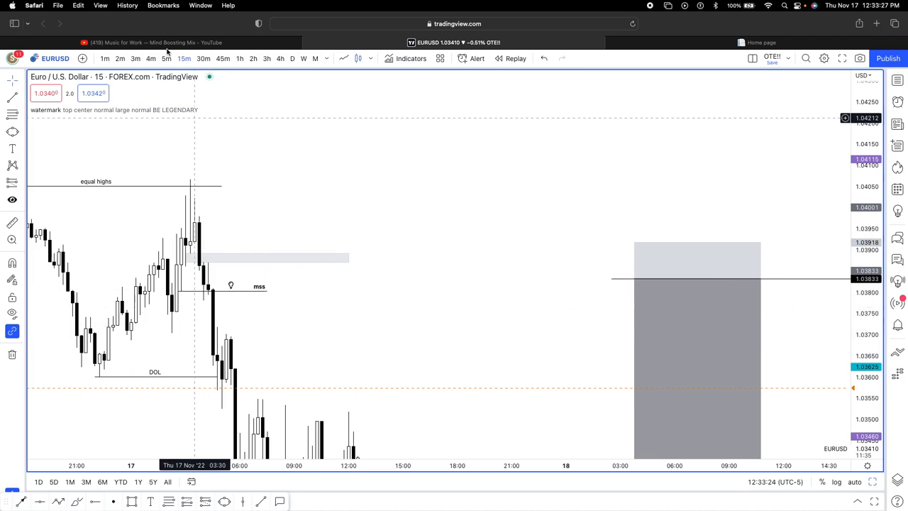
Check the zone on the 4-minute chart, then return to 15-minute candles.
{"action": "left_click", "coordinate": [166, 59]}
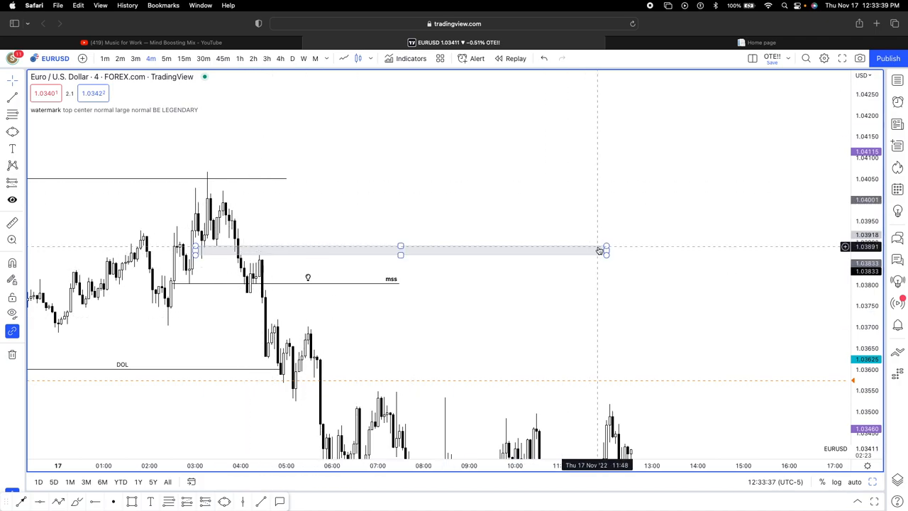
{"action": "left_click", "coordinate": [184, 59]}
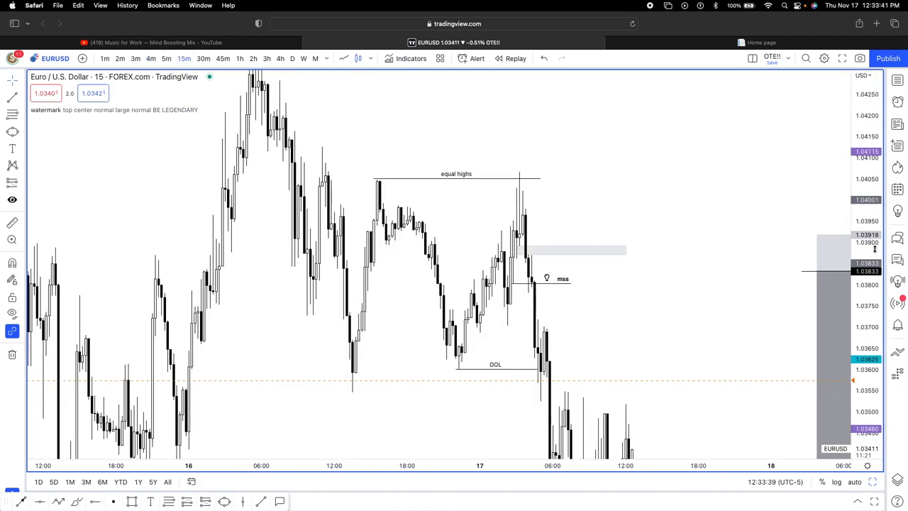